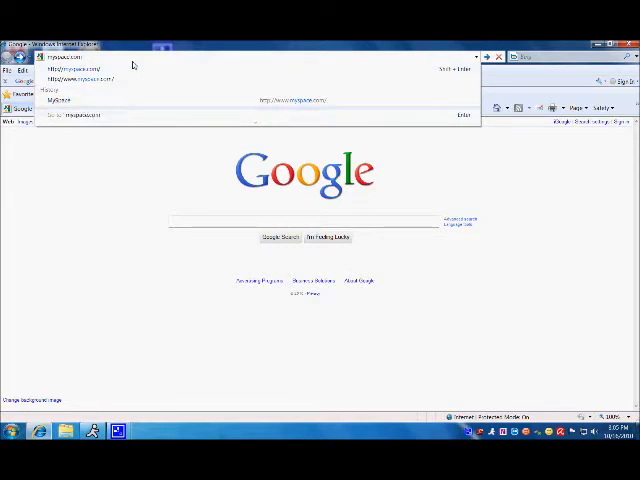
- Open myspace.com from the address bar suggestions and fill in the login email and password
left_click(80, 78)
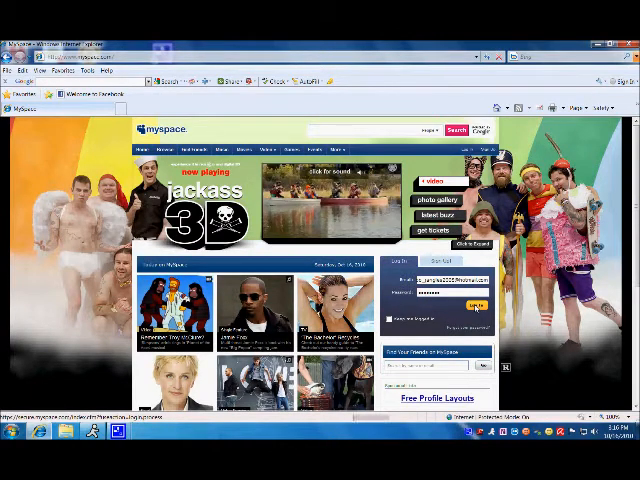
- Log in to the MySpace account from the Log In box
left_click(472, 305)
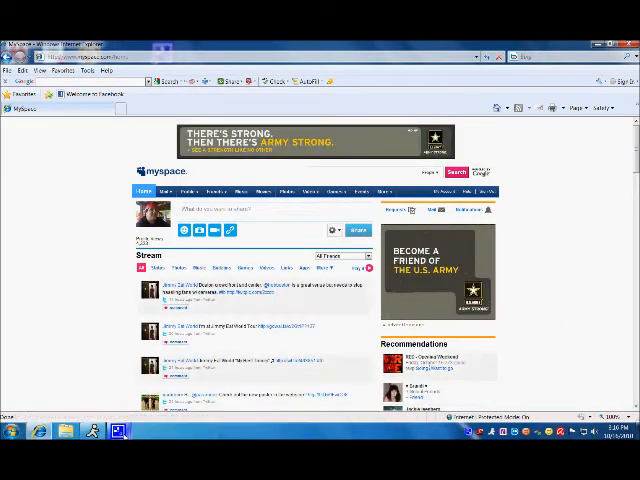
mouse_move(47, 292)
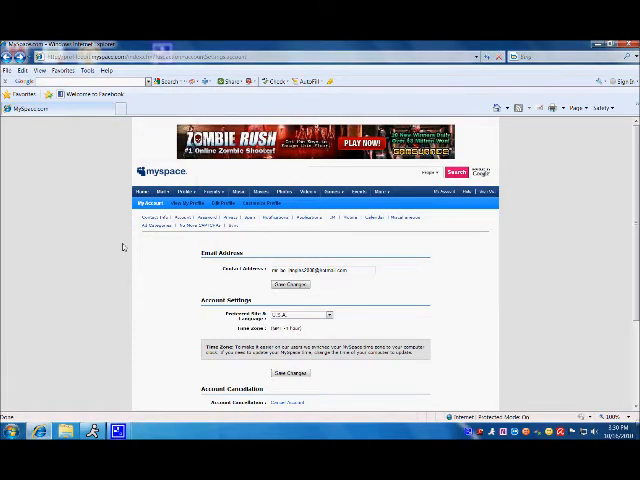
- Scroll the account settings page down to the Account Cancellation section
scroll("down", 3)
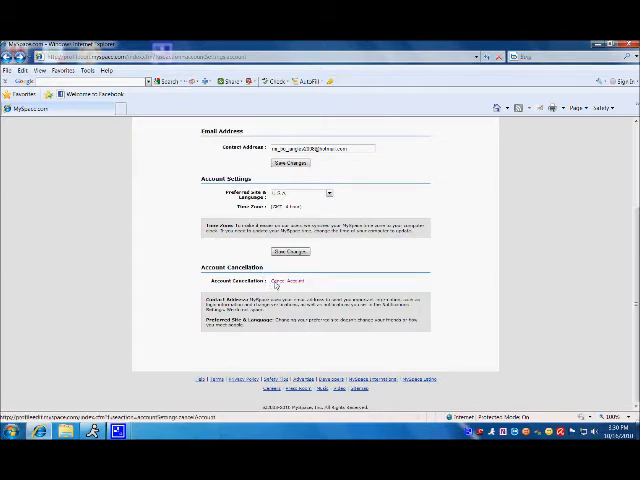
mouse_move(285, 285)
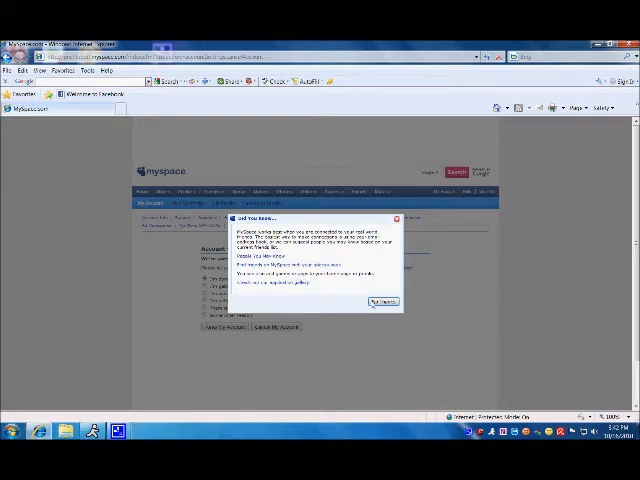
- Dismiss the tip pop-ups and choose "I'm bored with MySpace" as the reason for leaving
left_click(383, 301)
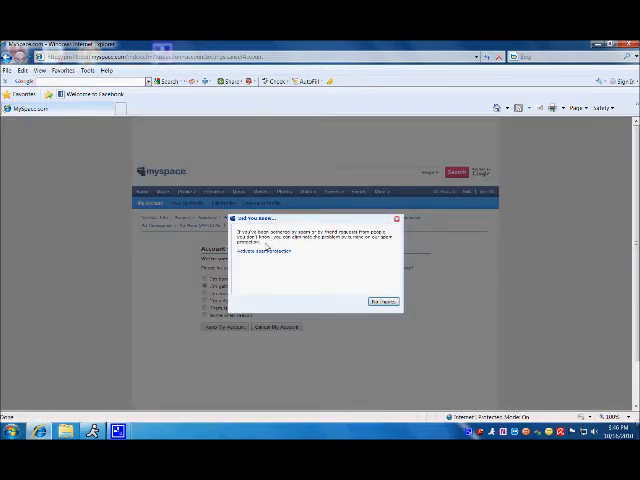
mouse_move(267, 250)
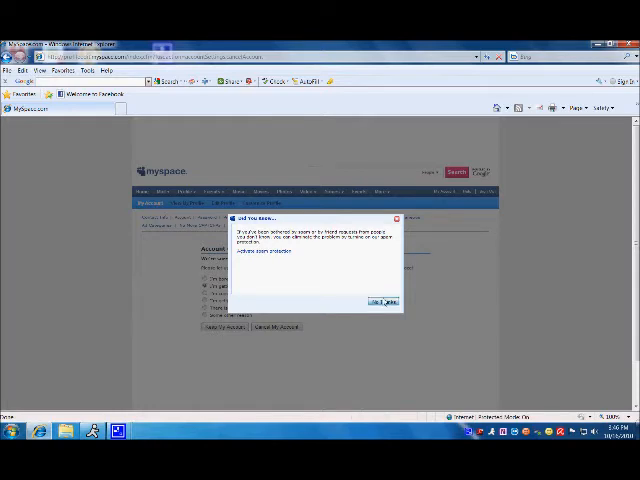
left_click(383, 301)
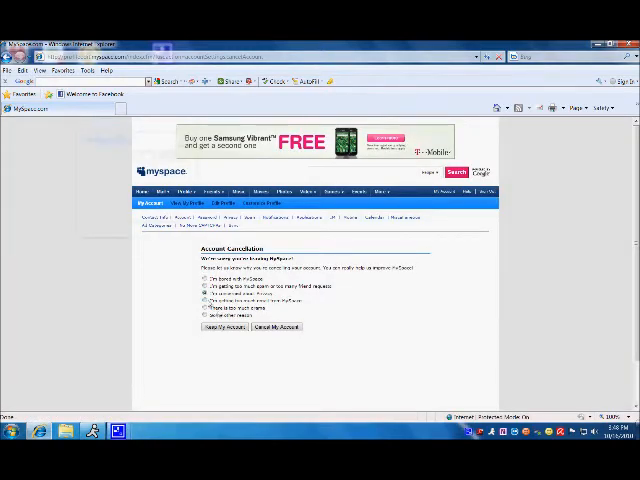
left_click(204, 298)
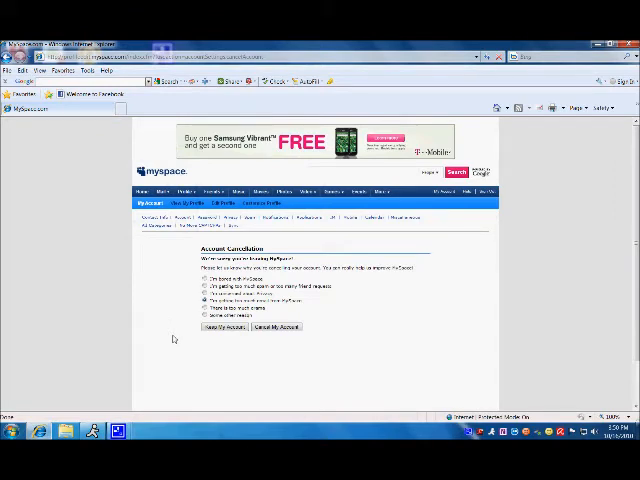
left_click(277, 326)
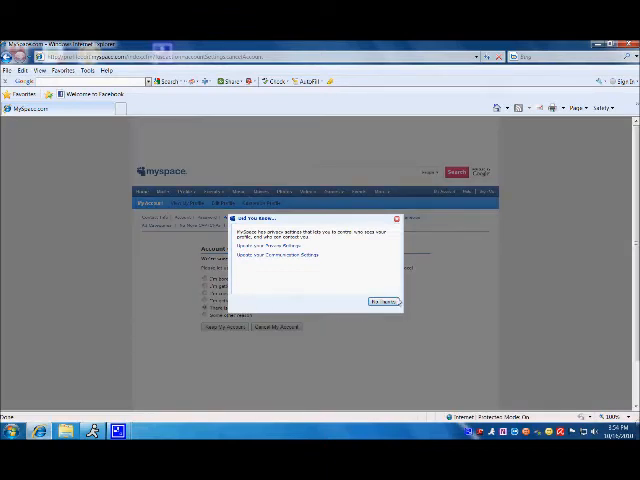
left_click(385, 301)
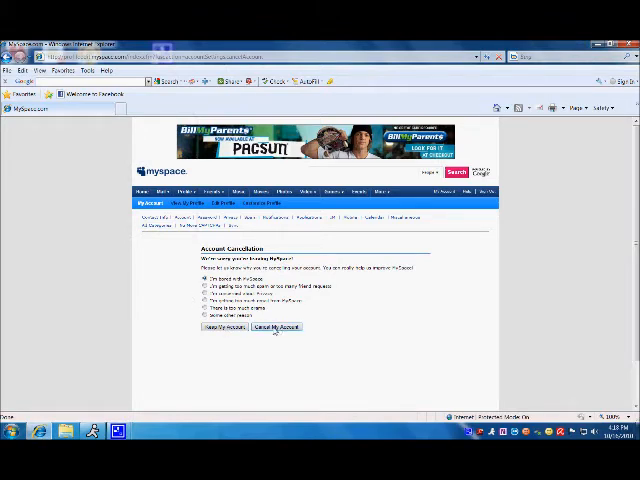
- Submit the cancellation form and scroll the Confirm Account Cancellation page
left_click(275, 327)
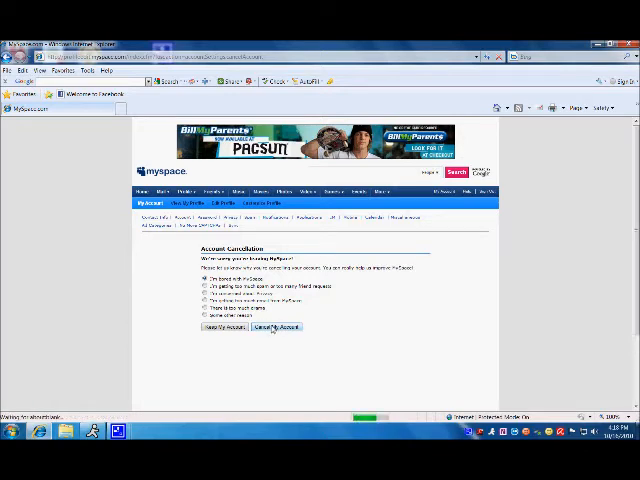
left_click(272, 327)
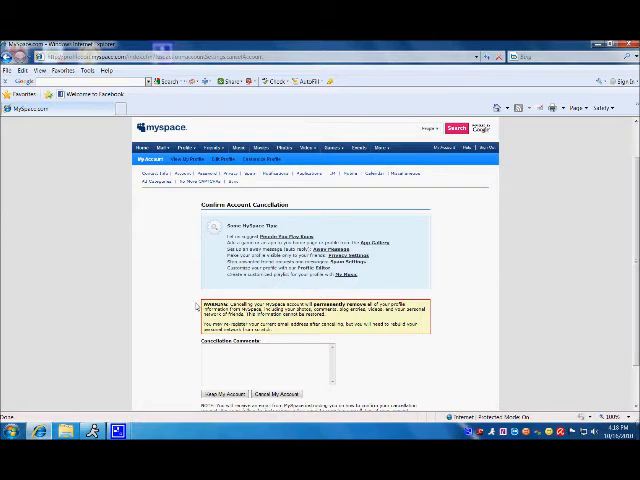
scroll("down", 3)
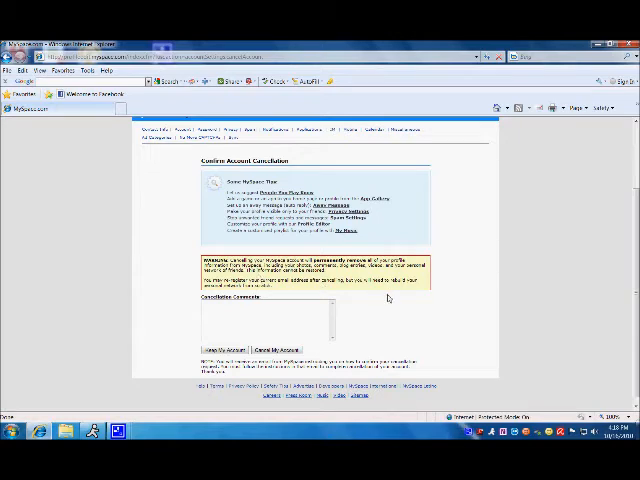
mouse_move(391, 300)
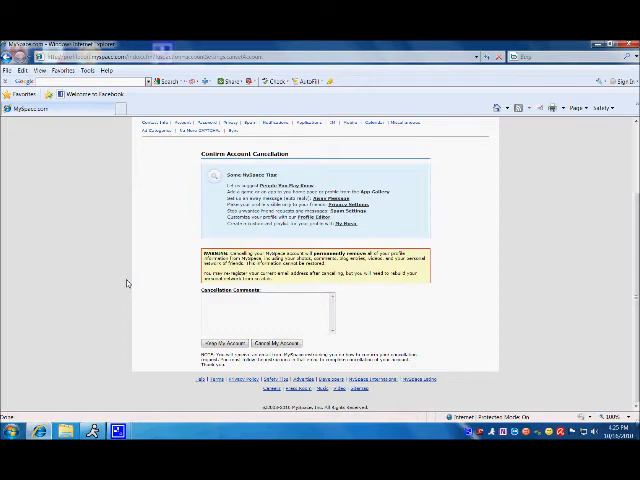
mouse_move(124, 416)
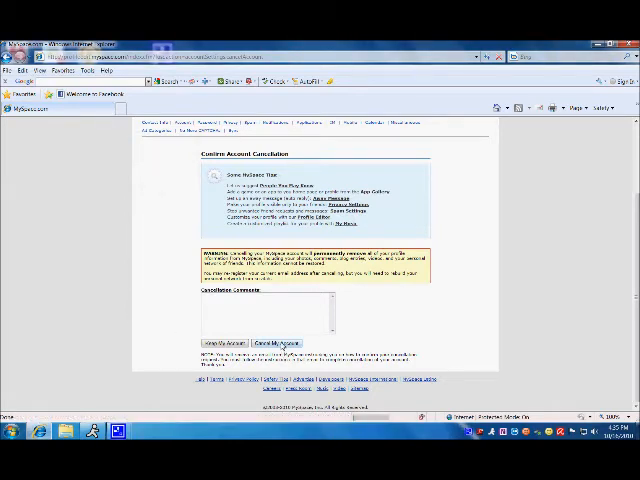
- Confirm with Cancel My Account to send the cancellation request
left_click(275, 343)
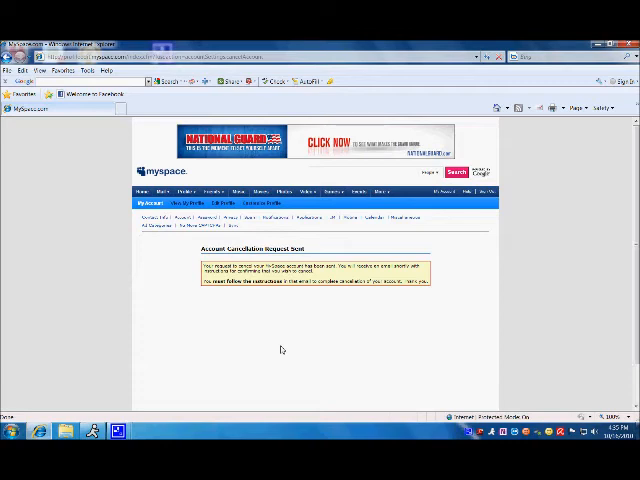
mouse_move(269, 349)
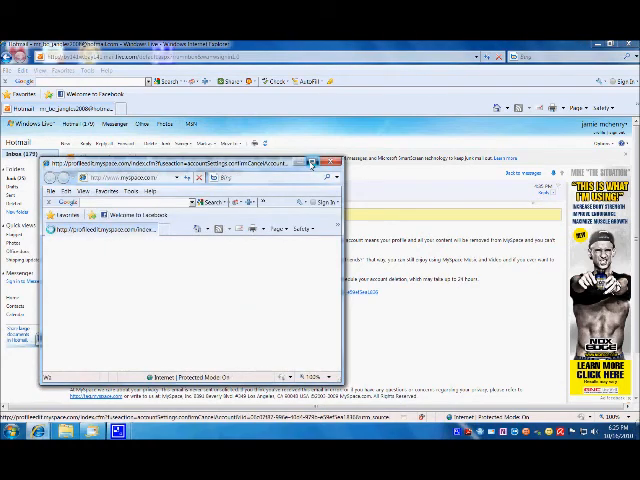
- Maximize the window opened from the emailed confirmation link, showing MySpace logged out
left_click(329, 162)
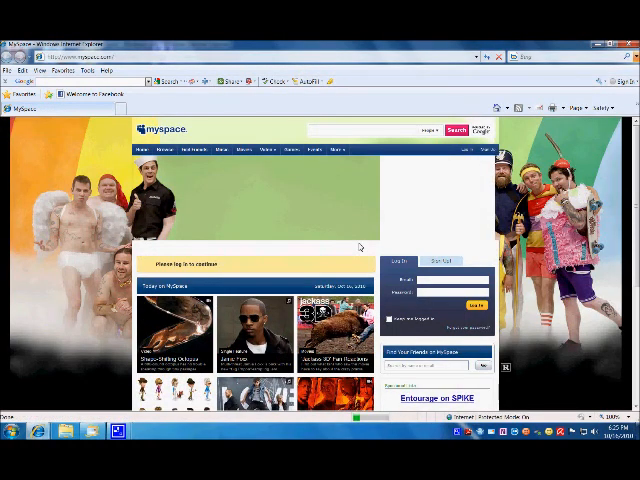